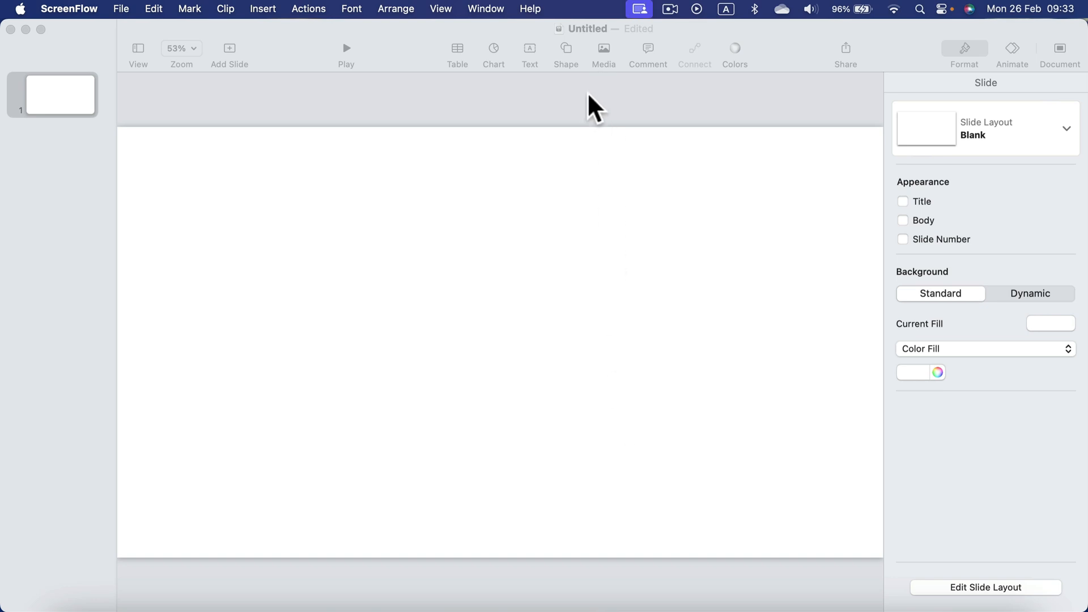
# Step: Bring up the shape library to pick a rounded rectangle for the bar
pyautogui.click(565, 49)
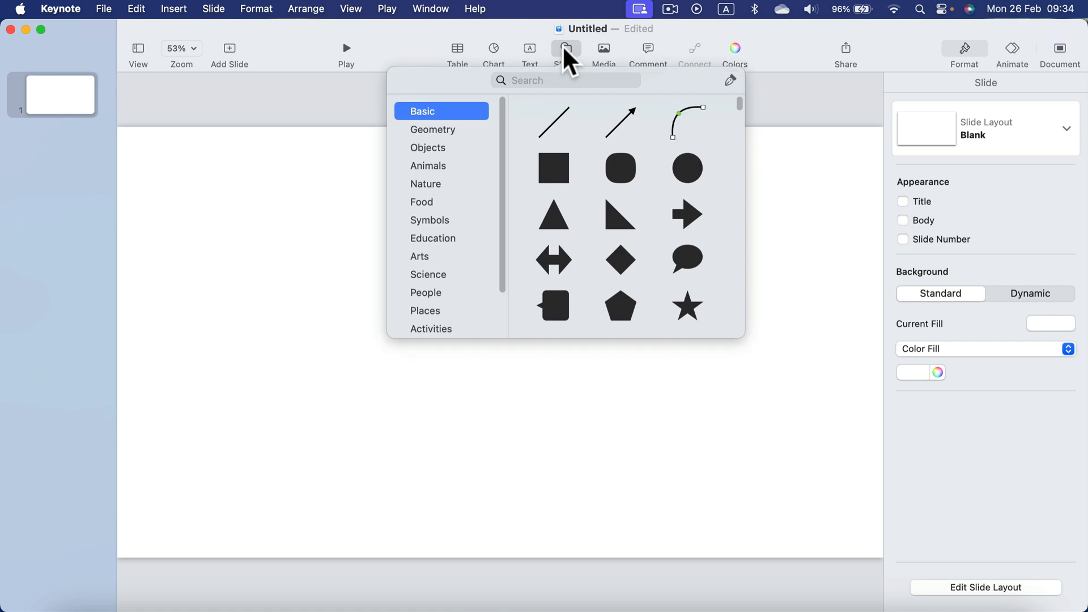
pyautogui.moveTo(620, 167)
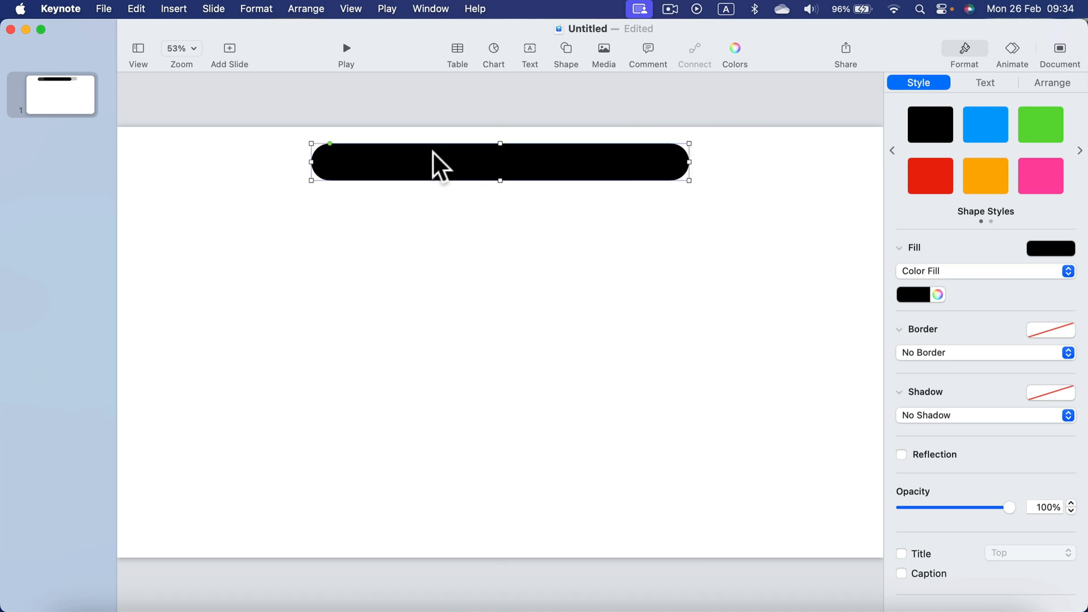
pyautogui.moveTo(1050, 271)
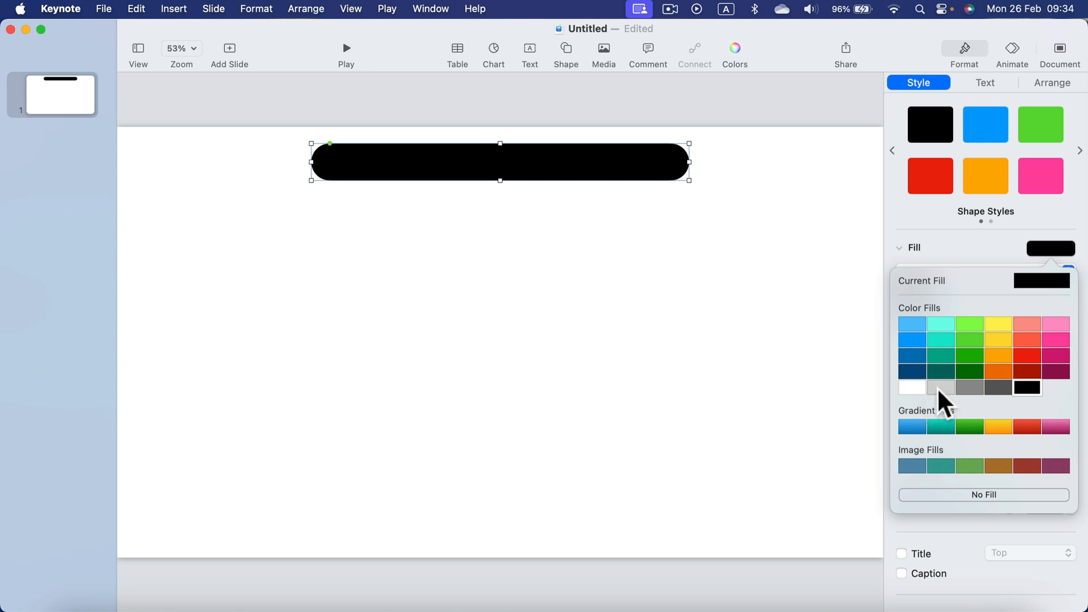
# Step: Fill the base bar light gray and the overlaid copy magenta
pyautogui.click(599, 285)
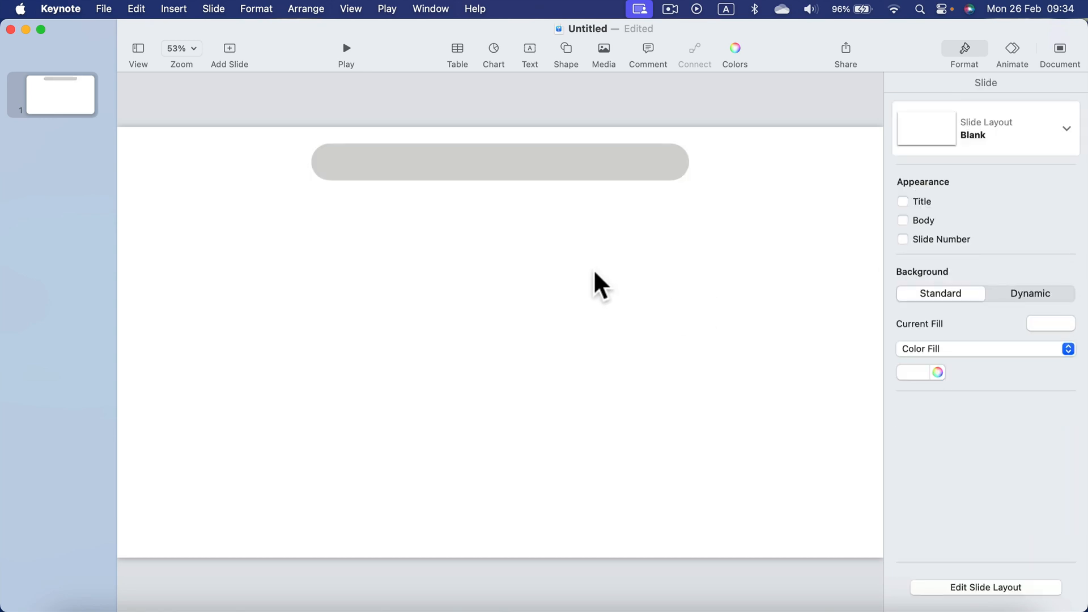
pyautogui.click(500, 161)
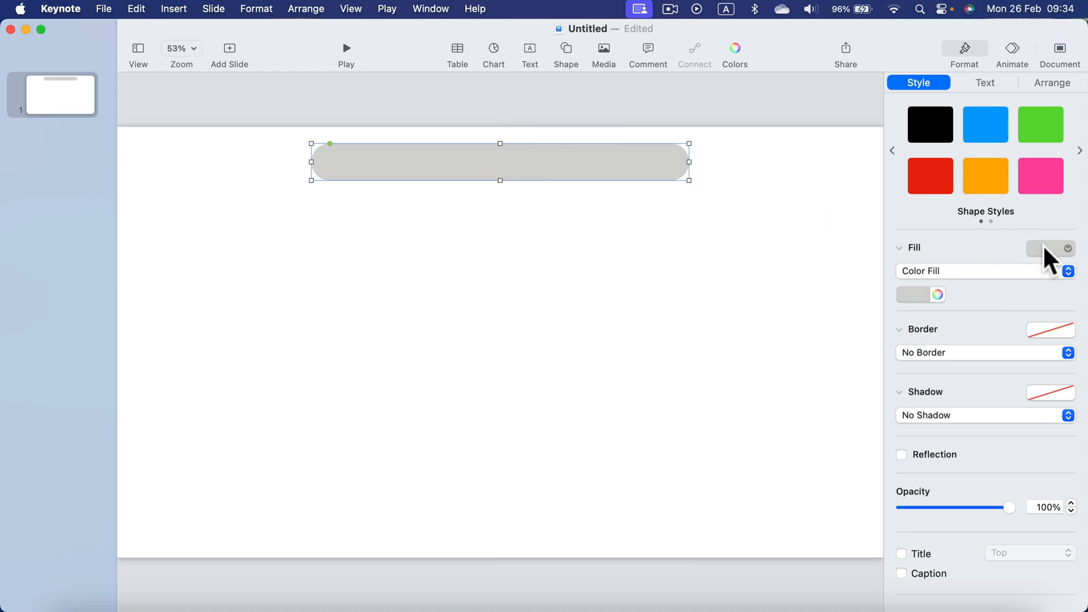
pyautogui.click(1037, 248)
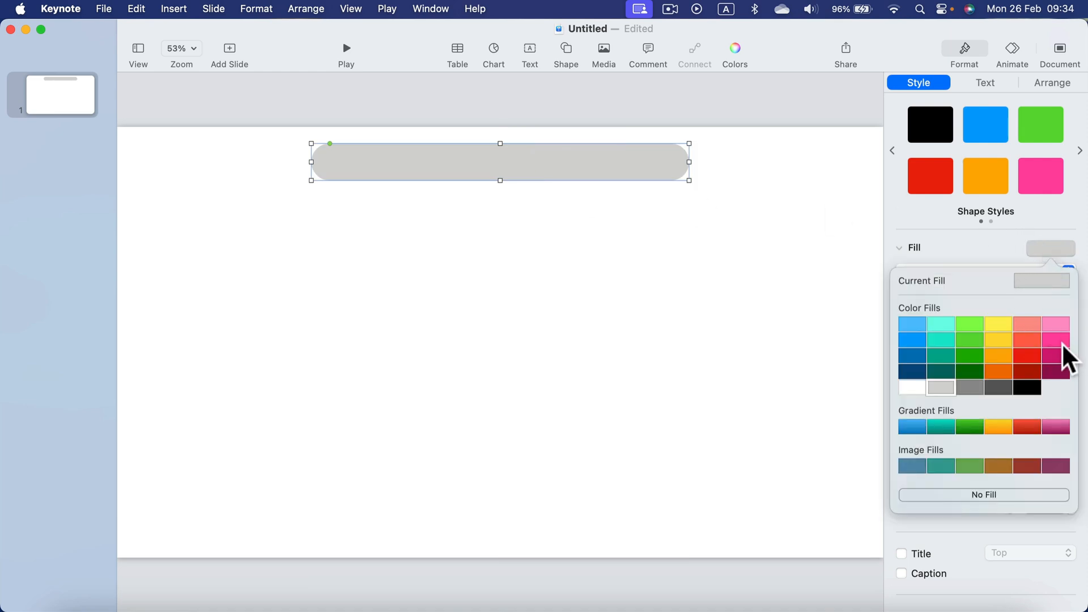
pyautogui.click(1067, 356)
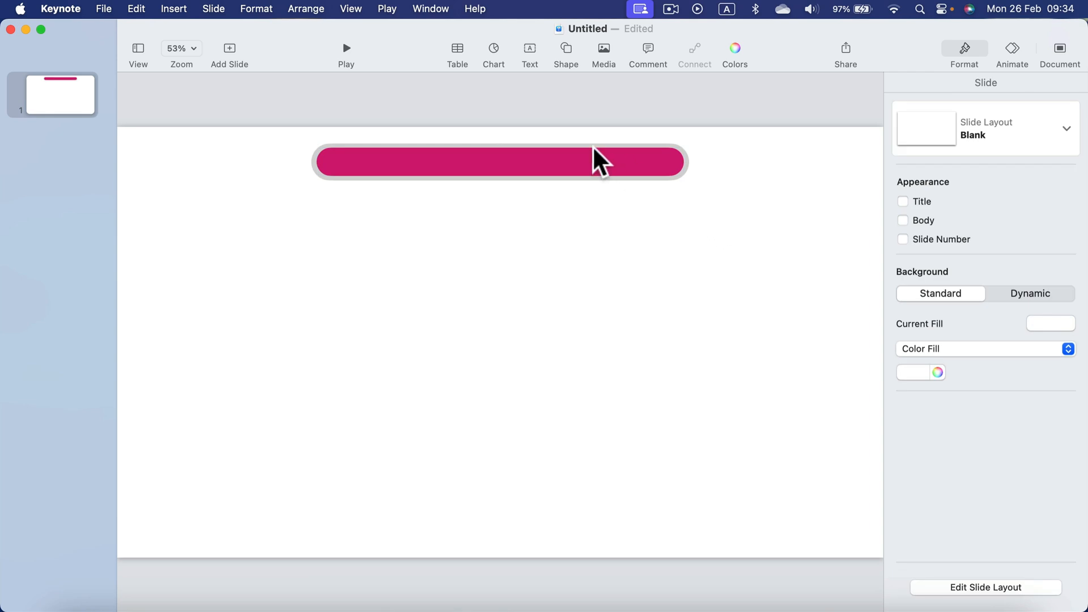
pyautogui.moveTo(465, 208)
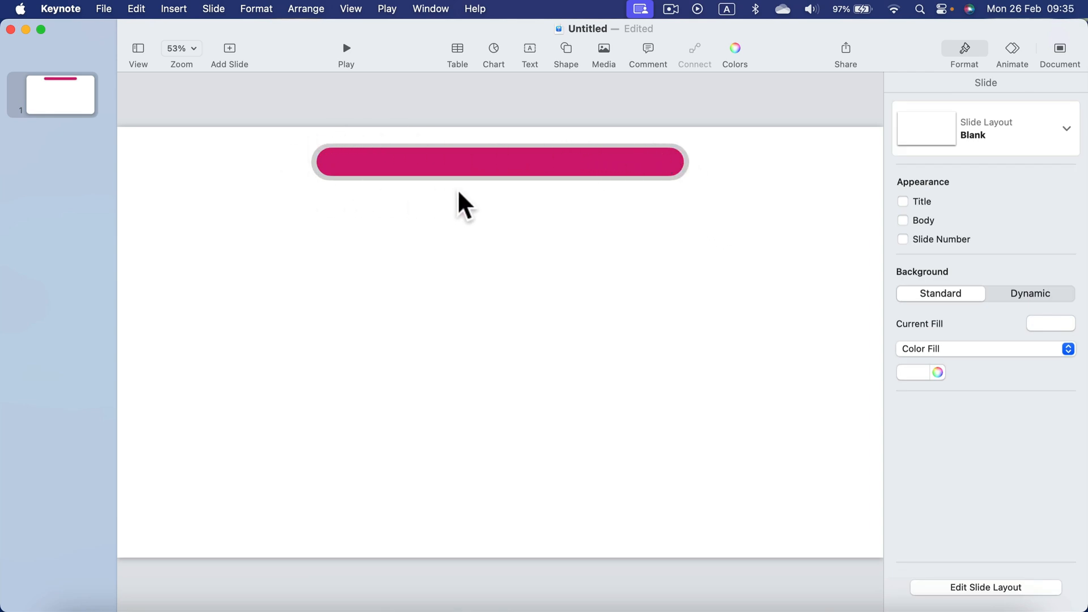
pyautogui.moveTo(457, 177)
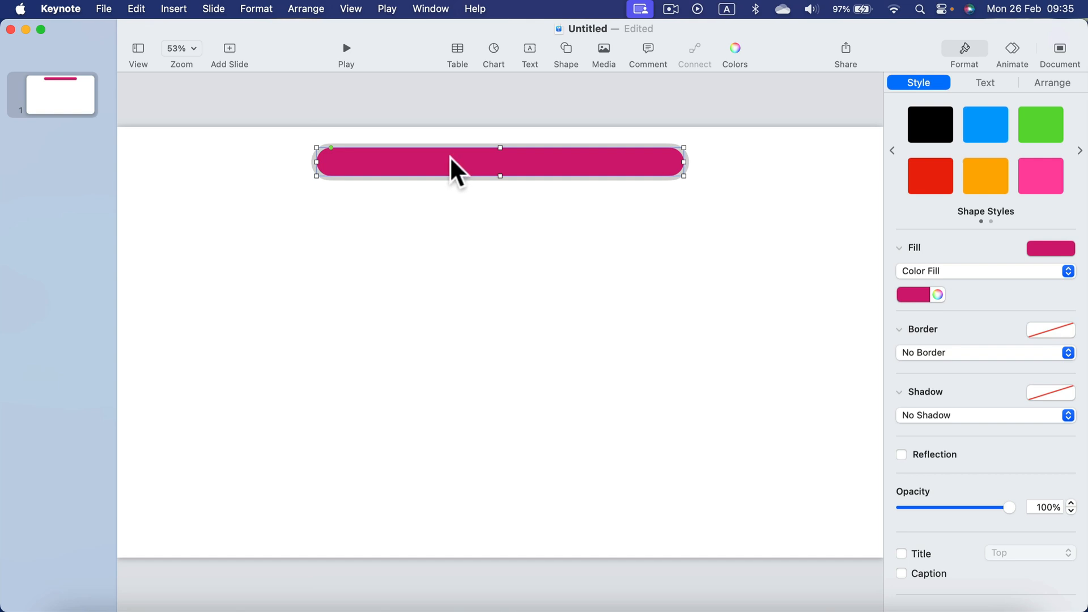
pyautogui.moveTo(1011, 52)
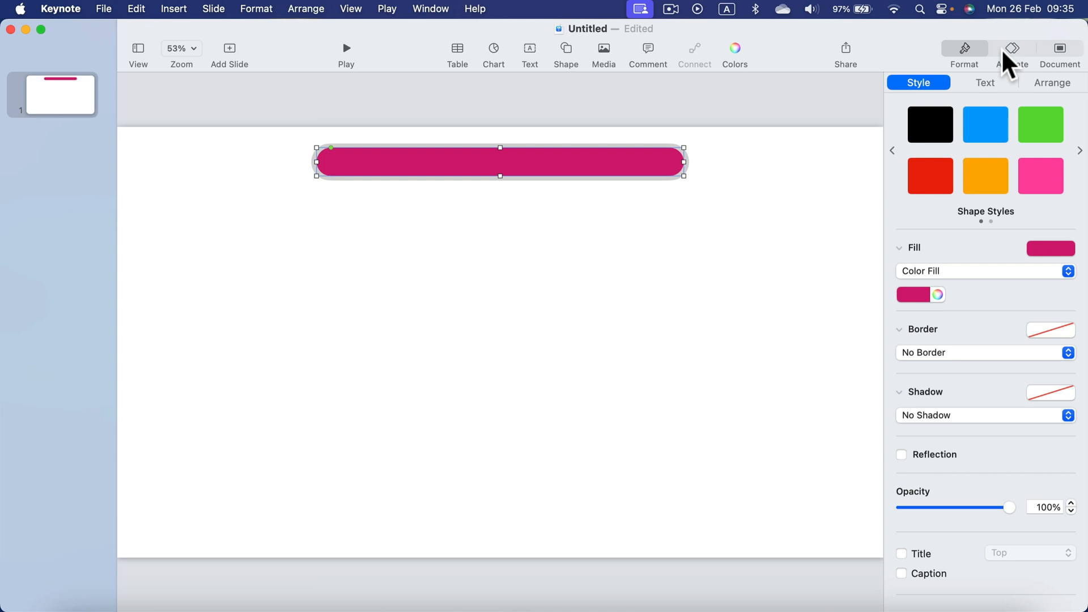
pyautogui.moveTo(1014, 47)
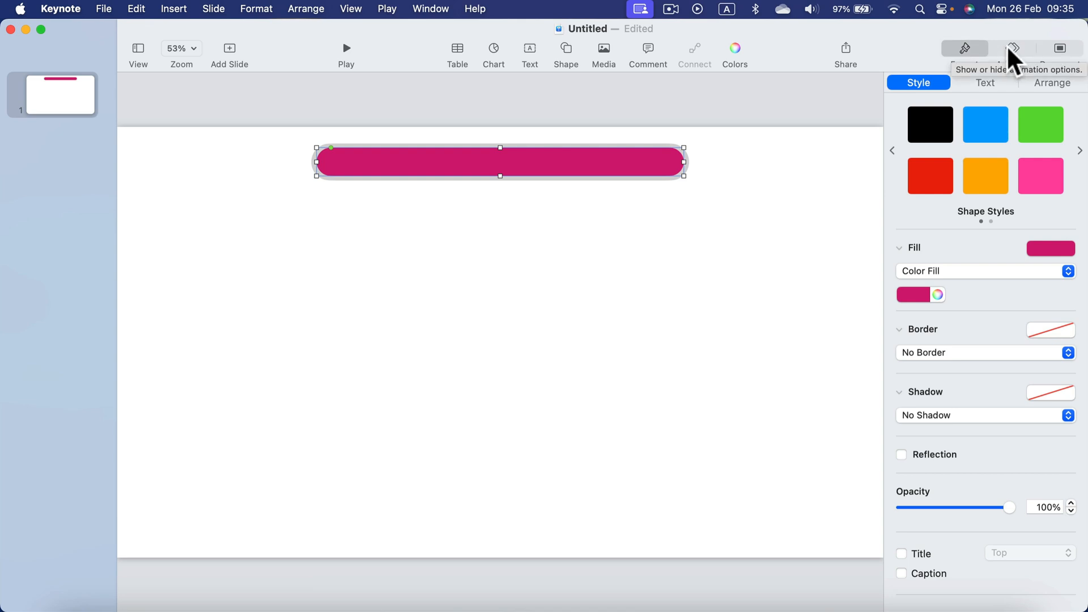
# Step: Add a Diffuse build-out to the magenta bar, direction Right to Left
pyautogui.click(1011, 52)
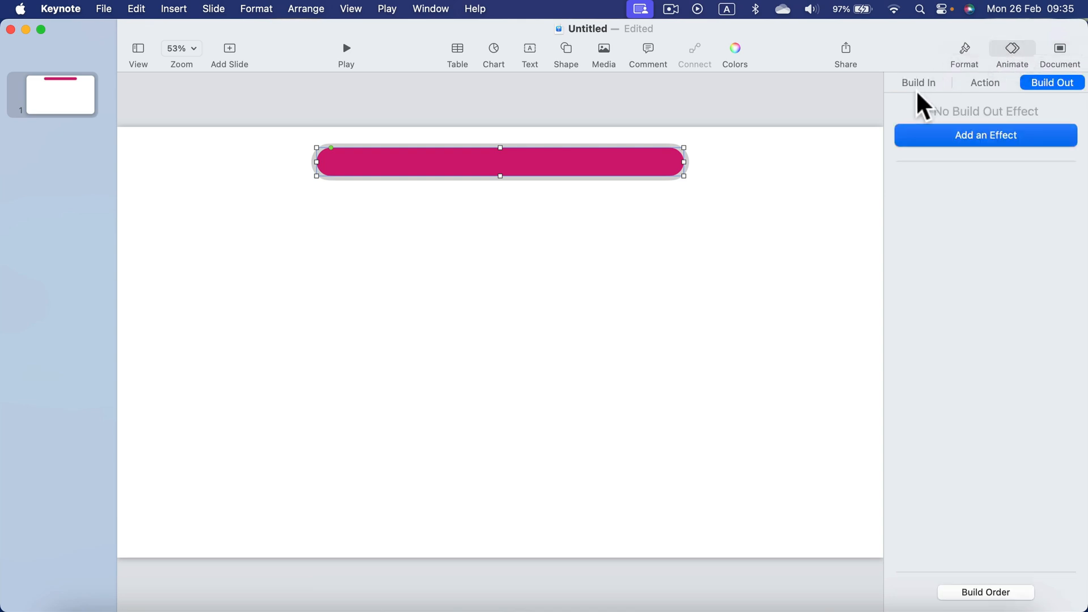
pyautogui.moveTo(1020, 97)
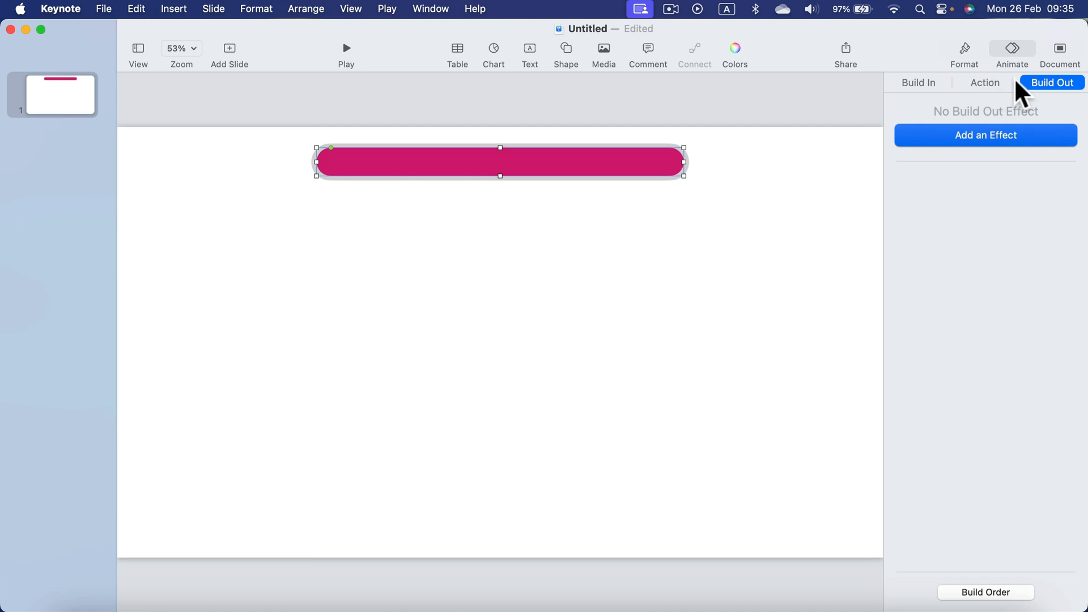
pyautogui.moveTo(964, 151)
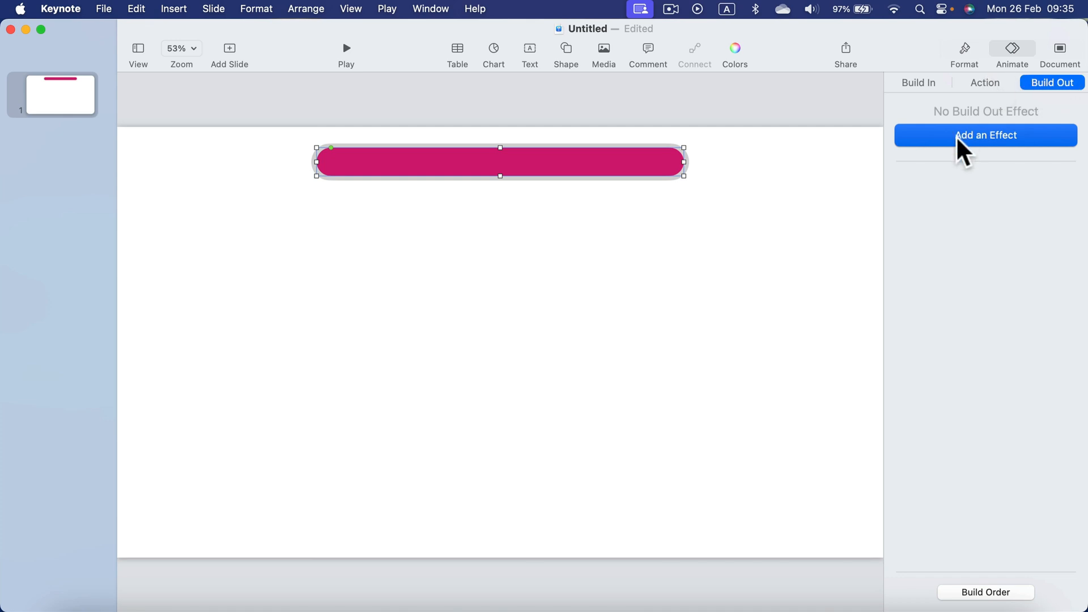
pyautogui.click(985, 135)
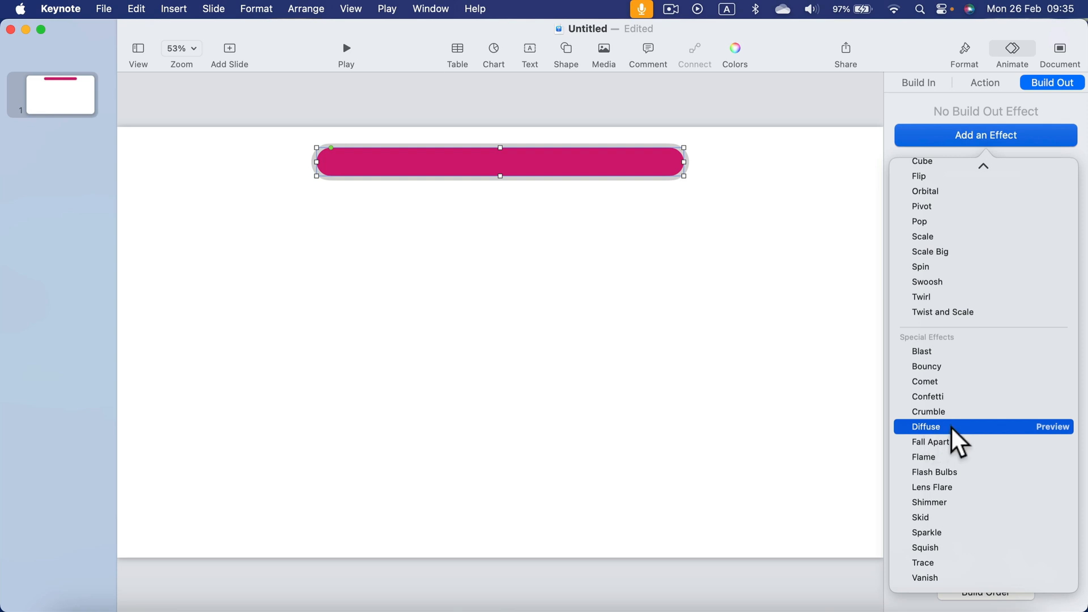
pyautogui.click(925, 426)
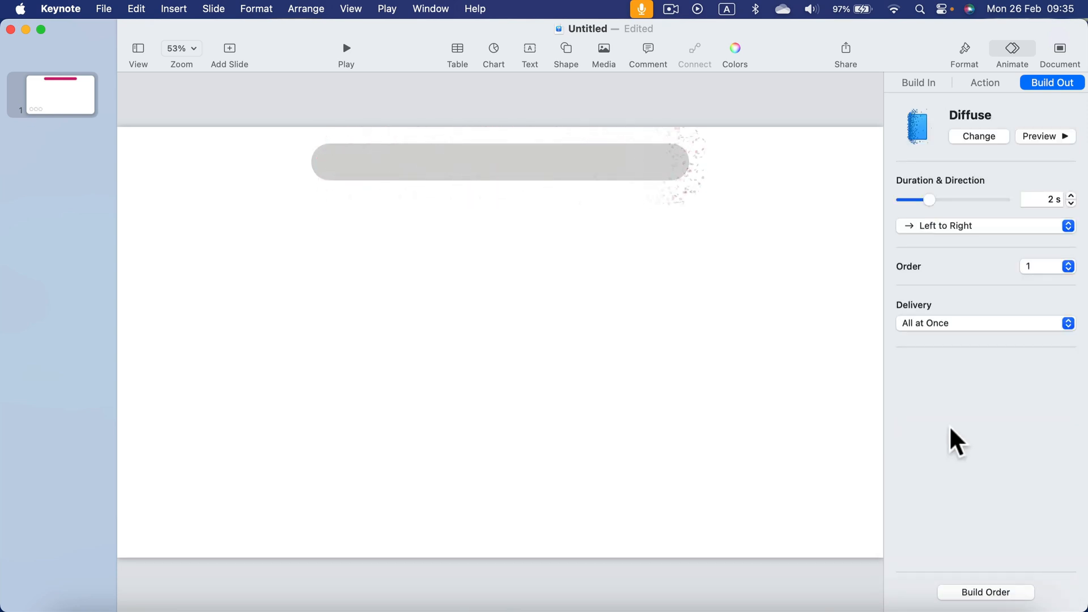
pyautogui.click(983, 225)
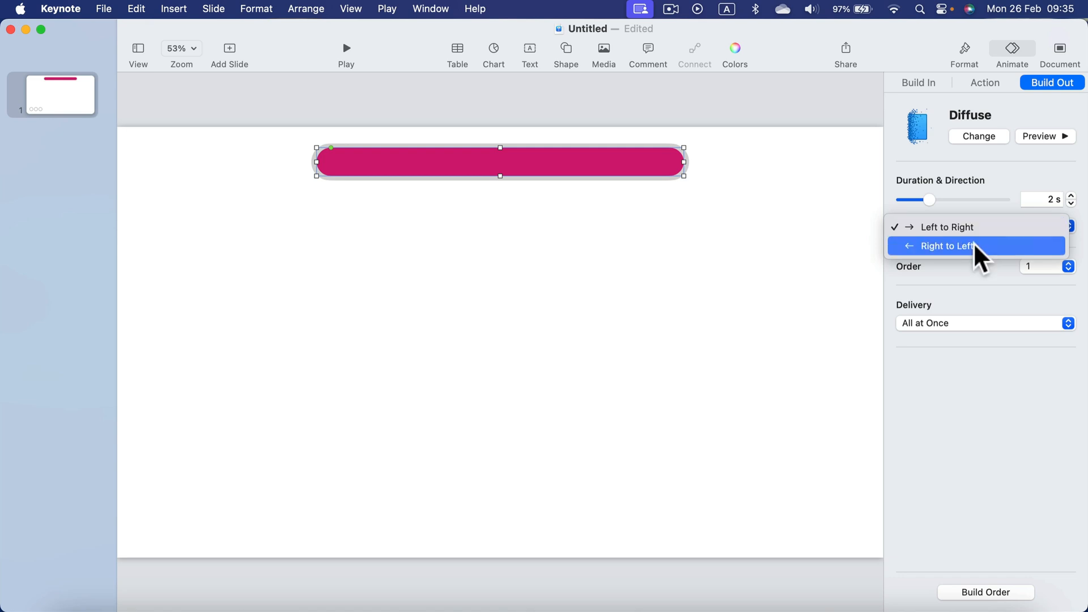
pyautogui.click(944, 245)
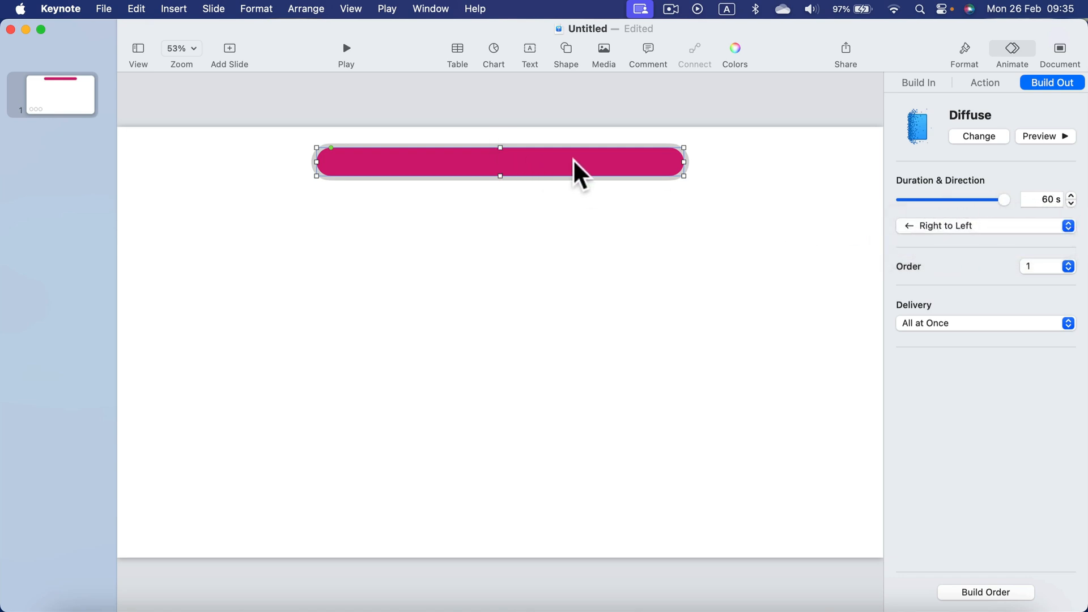
pyautogui.moveTo(982, 143)
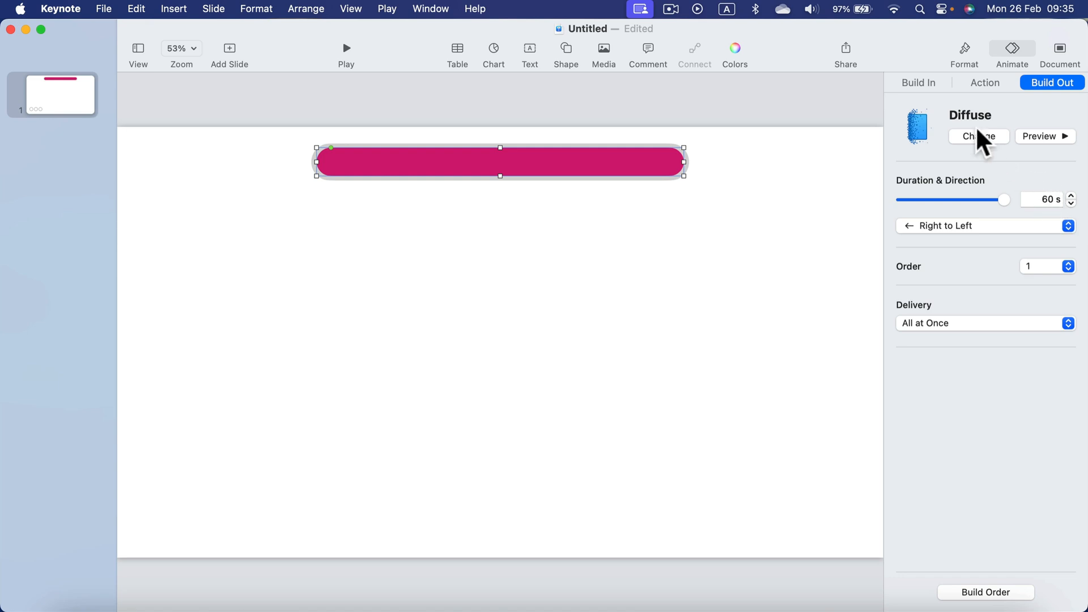
pyautogui.moveTo(307, 182)
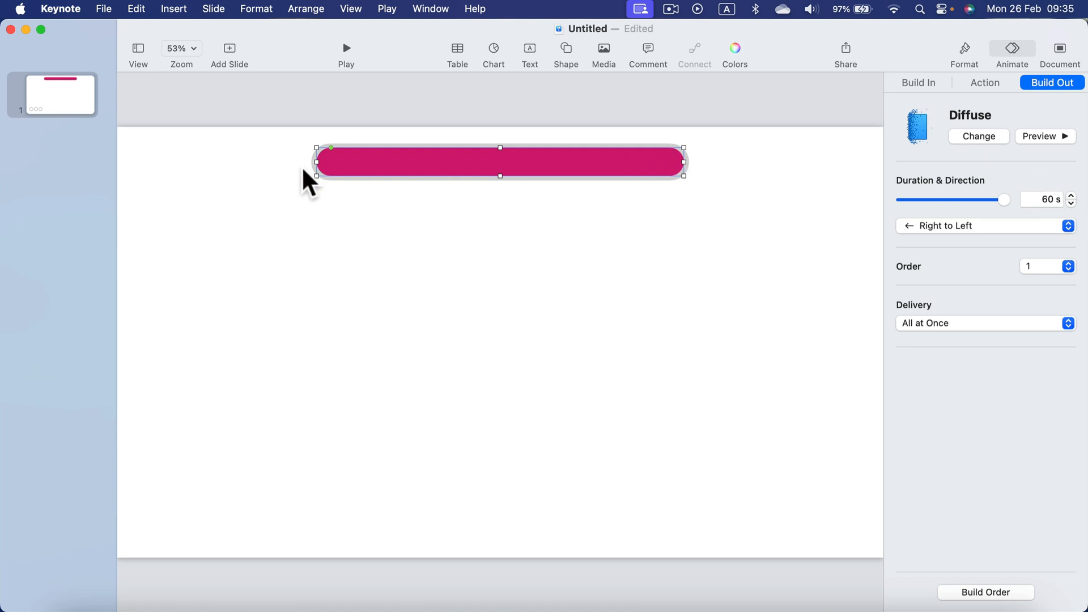
pyautogui.click(812, 288)
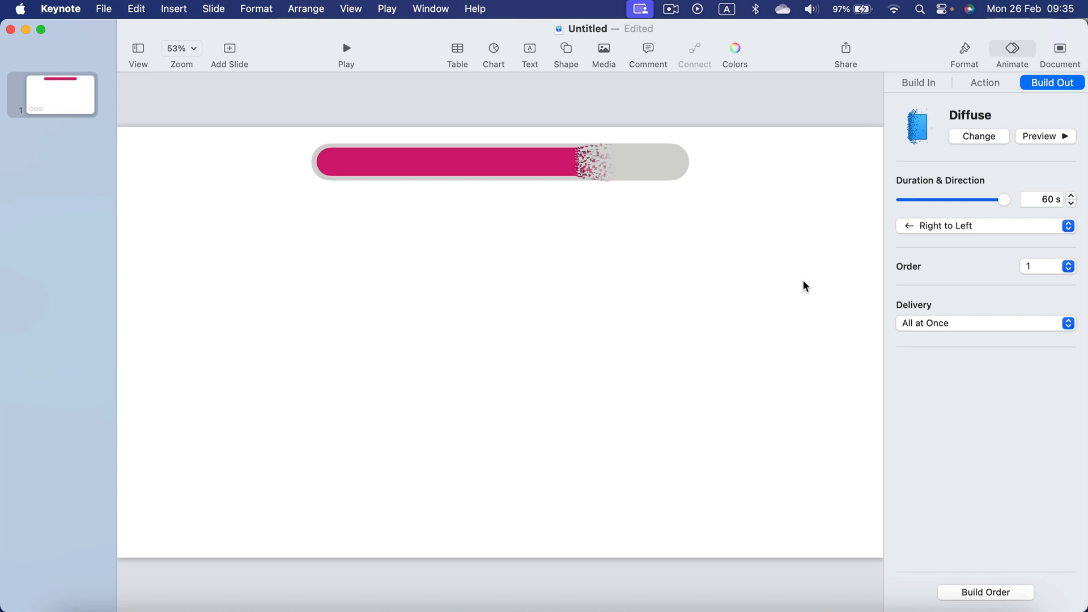
pyautogui.moveTo(718, 174)
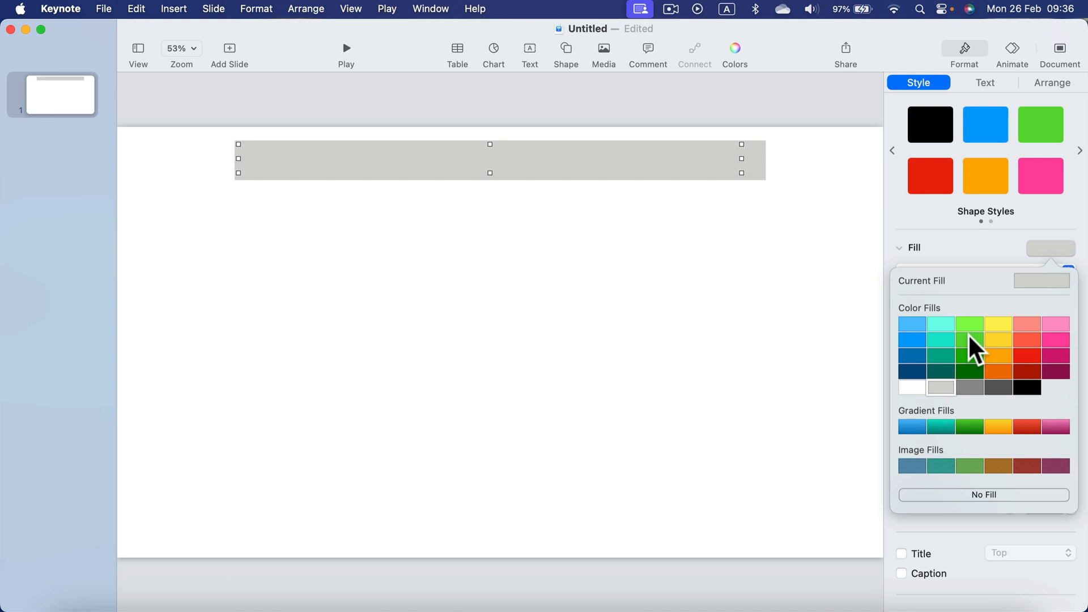
# Step: Fill the half-width rectangle with green
pyautogui.click(969, 339)
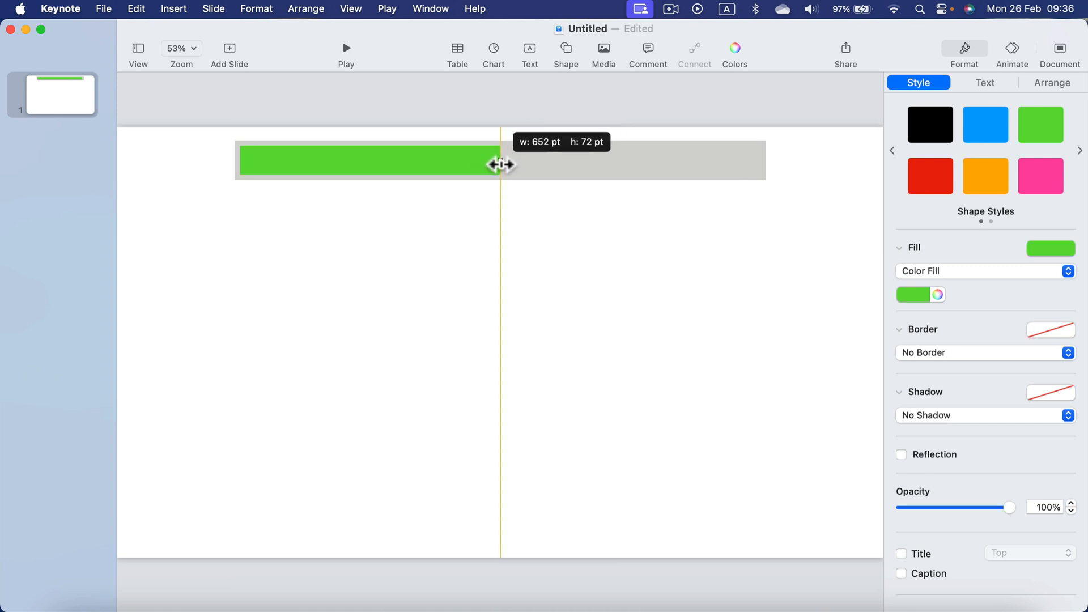
pyautogui.moveTo(455, 170)
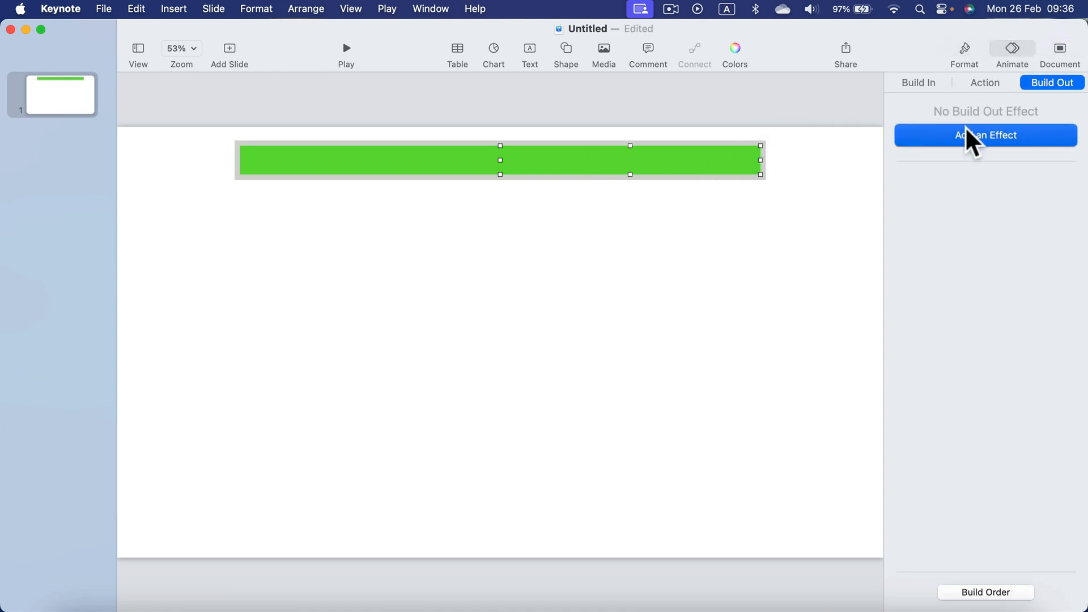
# Step: Give the right green half a Diffuse build-out delivered all at once
pyautogui.click(984, 134)
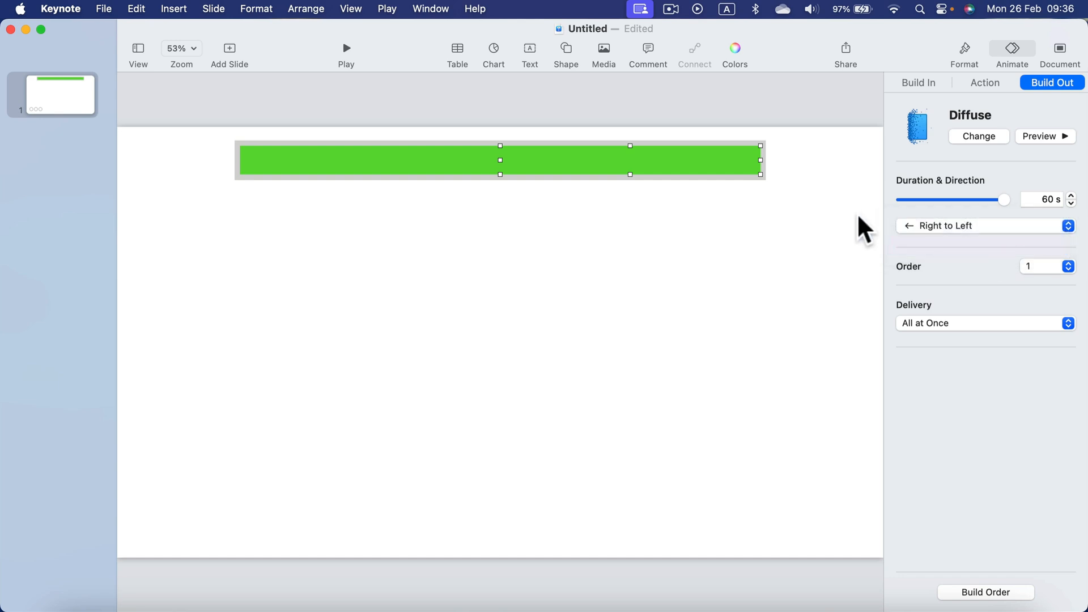
pyautogui.moveTo(978, 357)
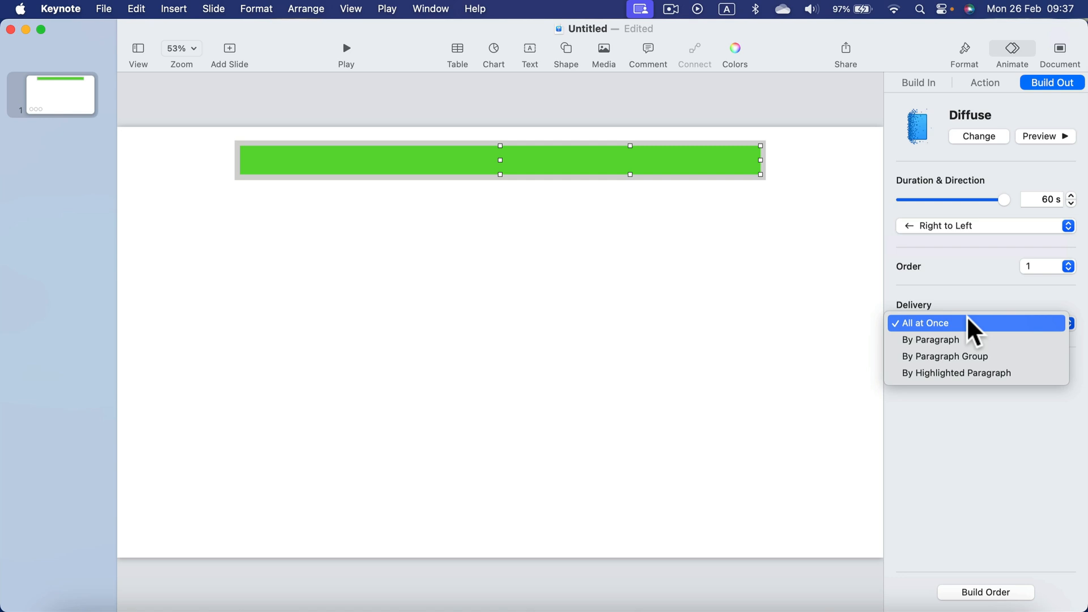
pyautogui.click(926, 323)
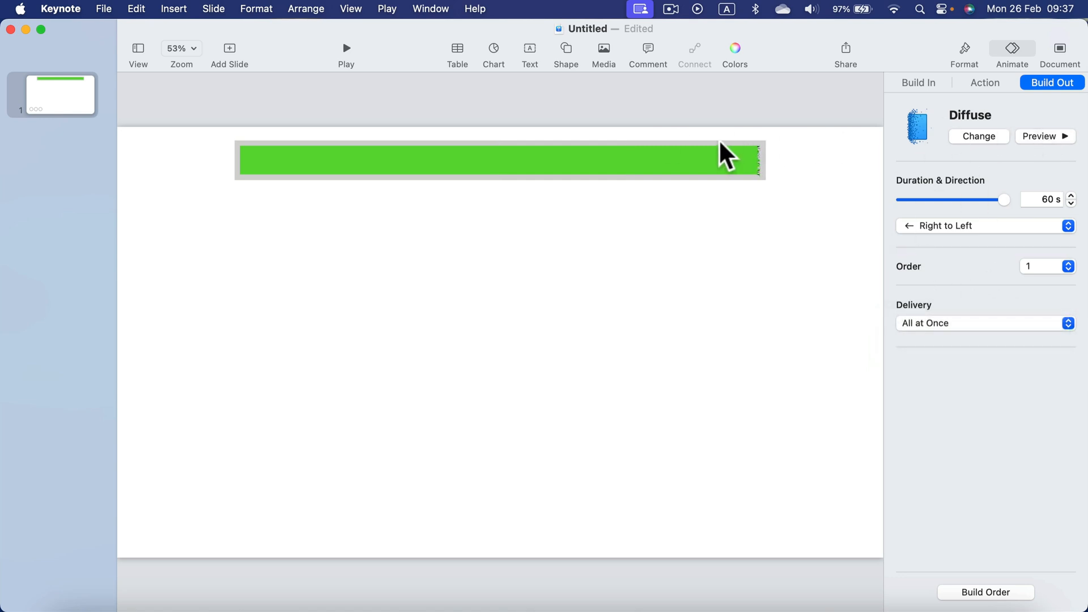
# Step: Give the left green half a Diffuse build-out running right to left
pyautogui.click(374, 167)
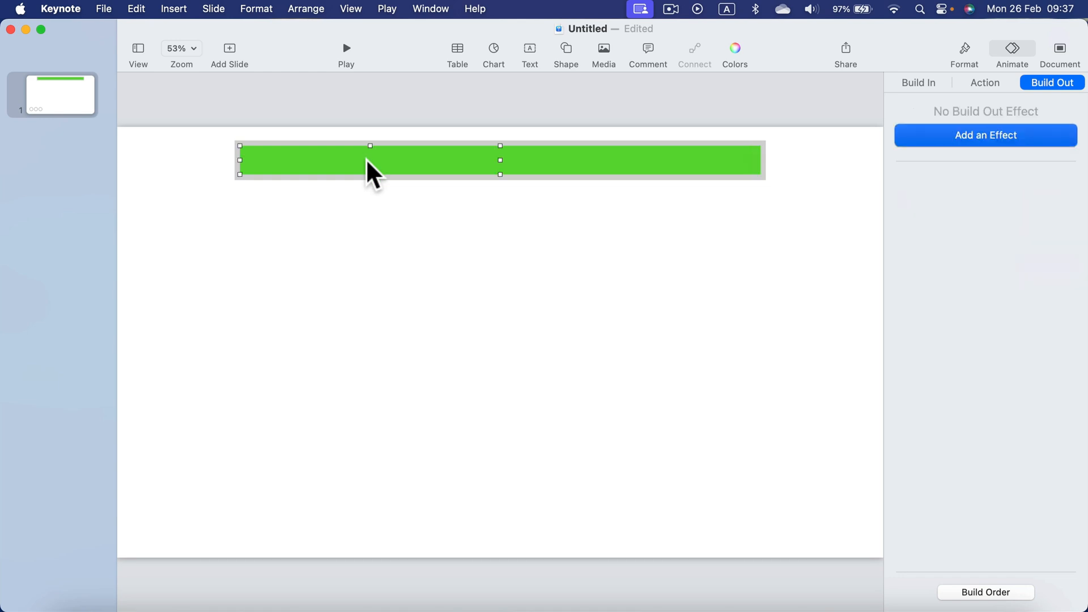
pyautogui.click(985, 135)
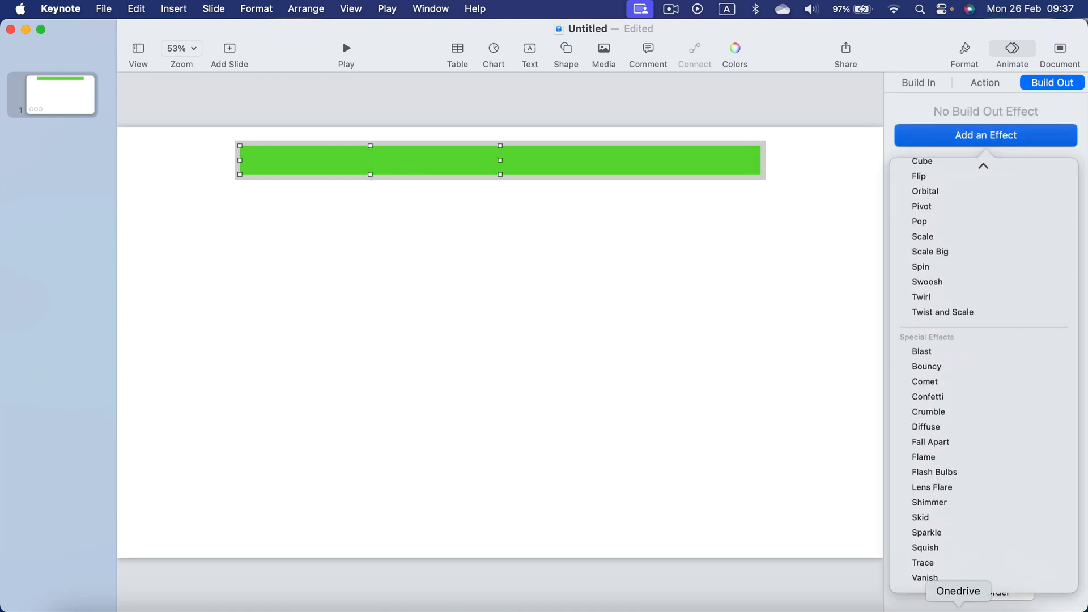
pyautogui.click(925, 427)
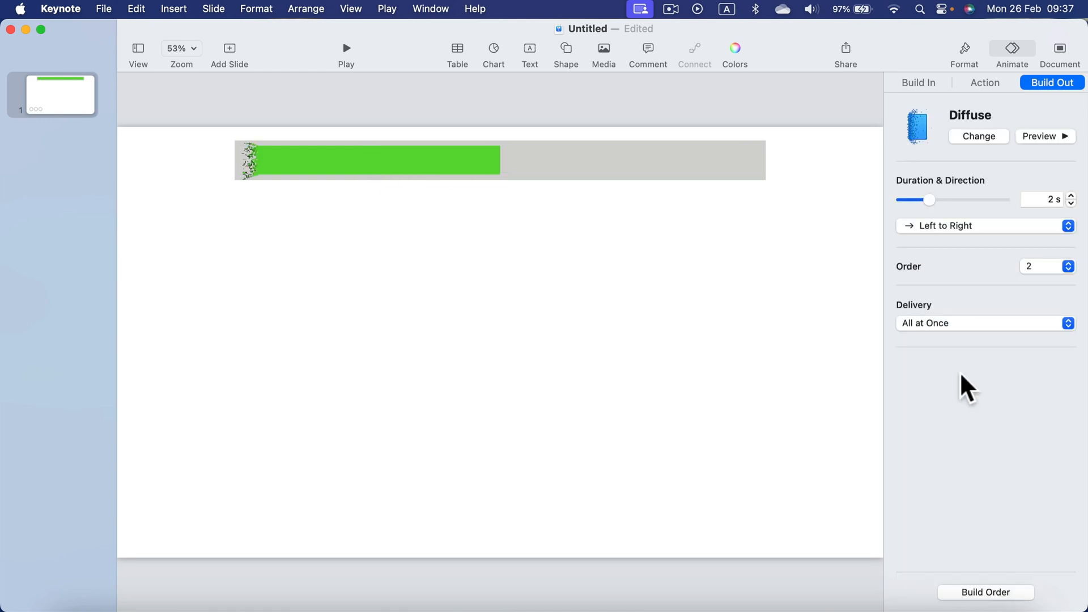
pyautogui.click(982, 226)
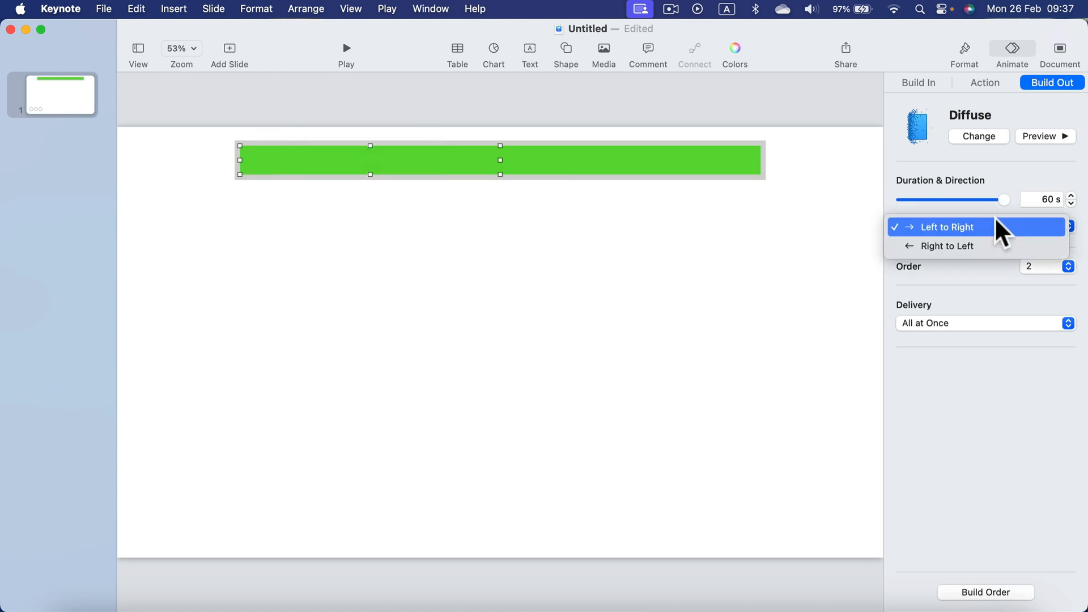
pyautogui.click(946, 245)
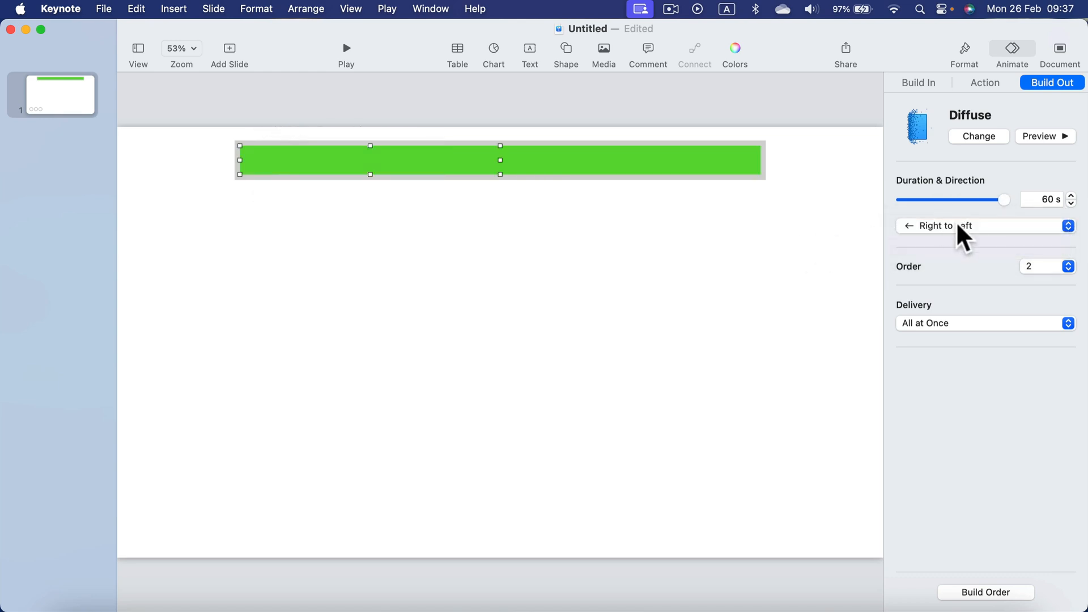
pyautogui.moveTo(1061, 111)
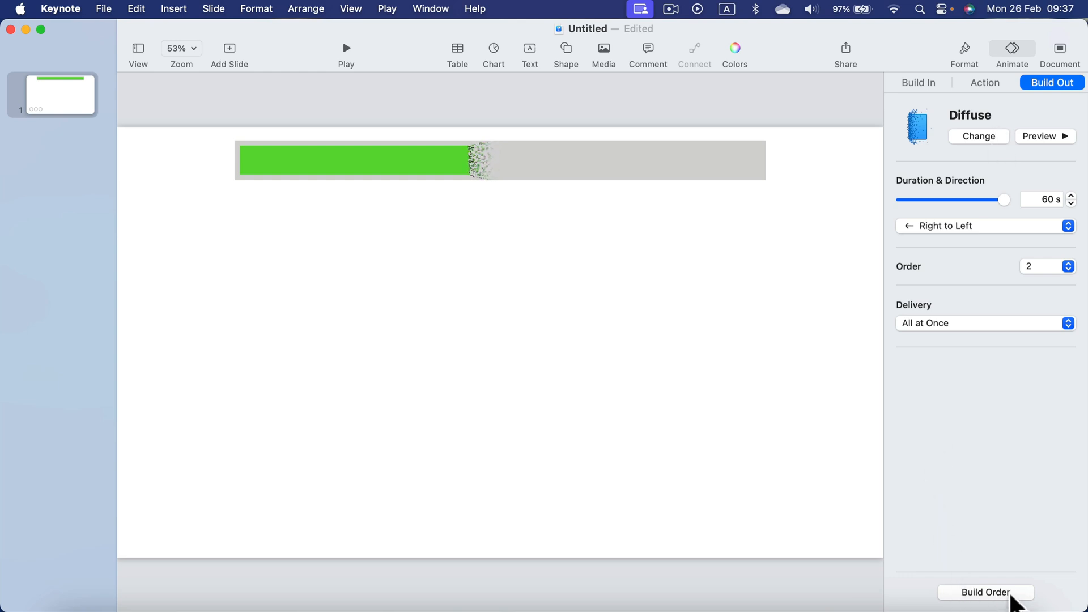
# Step: In Build Order, set build 2 to start After Build 1
pyautogui.click(985, 591)
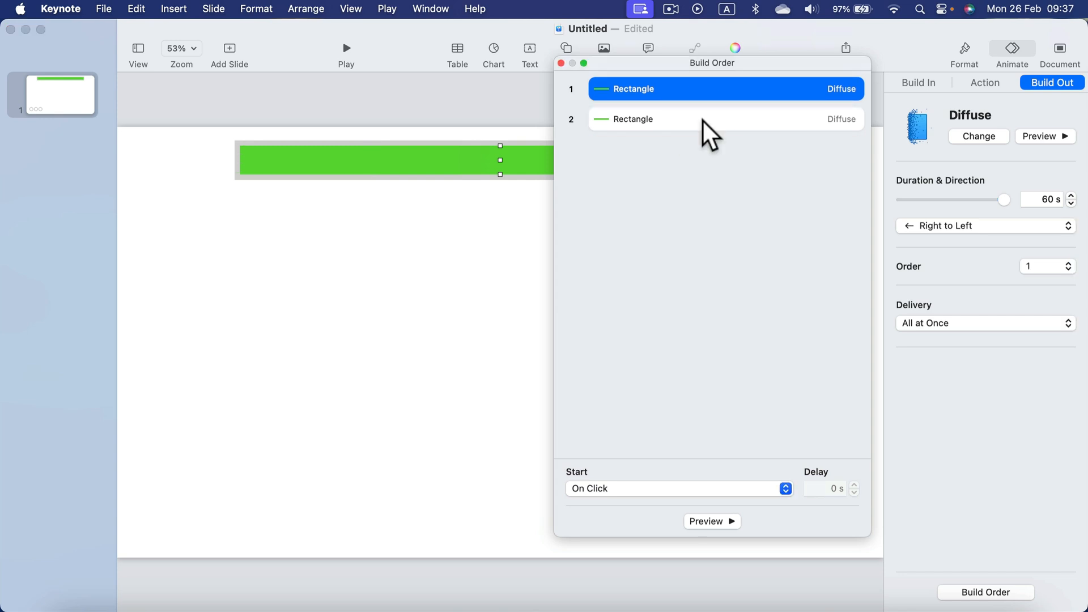
pyautogui.moveTo(671, 380)
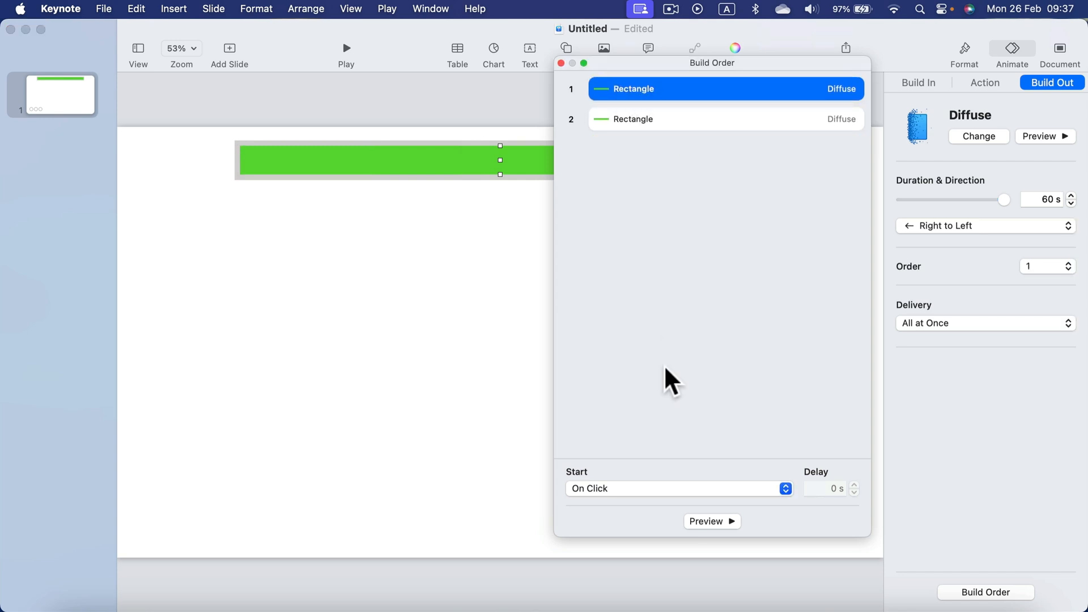
pyautogui.moveTo(679, 122)
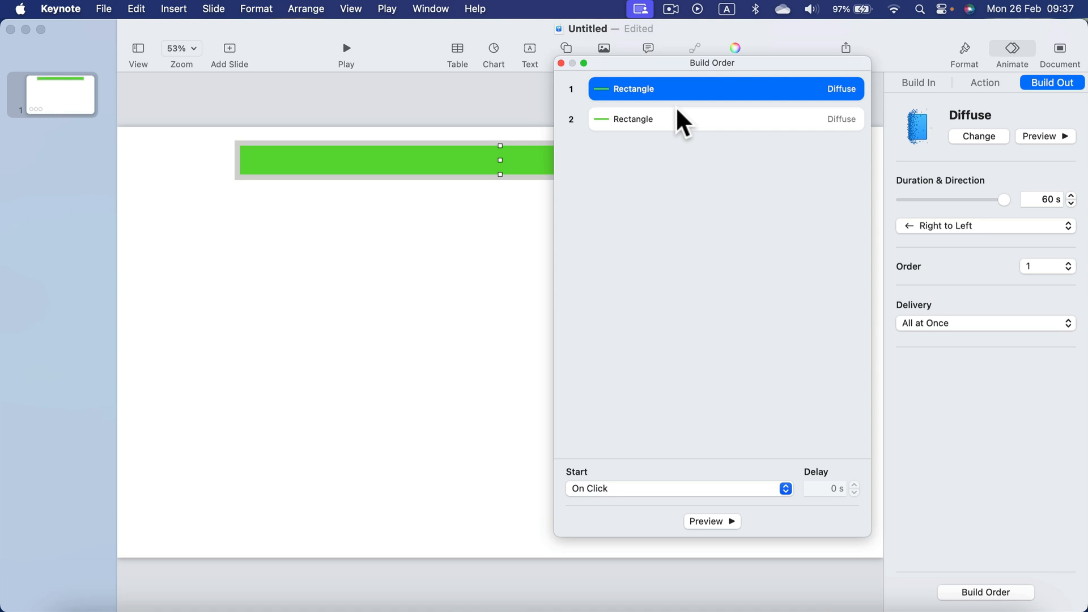
pyautogui.click(679, 488)
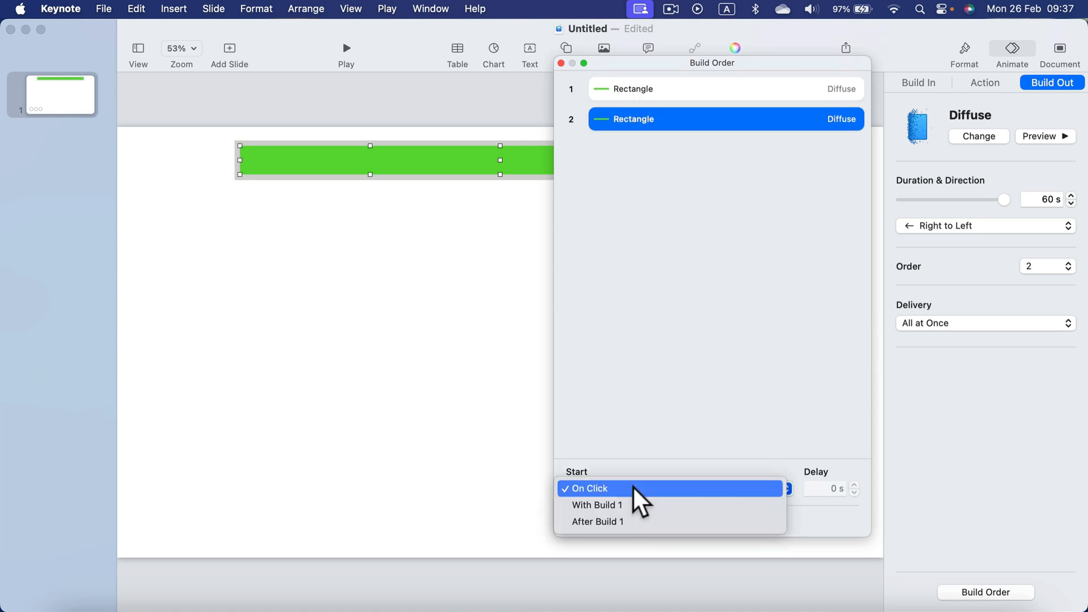
pyautogui.moveTo(606, 522)
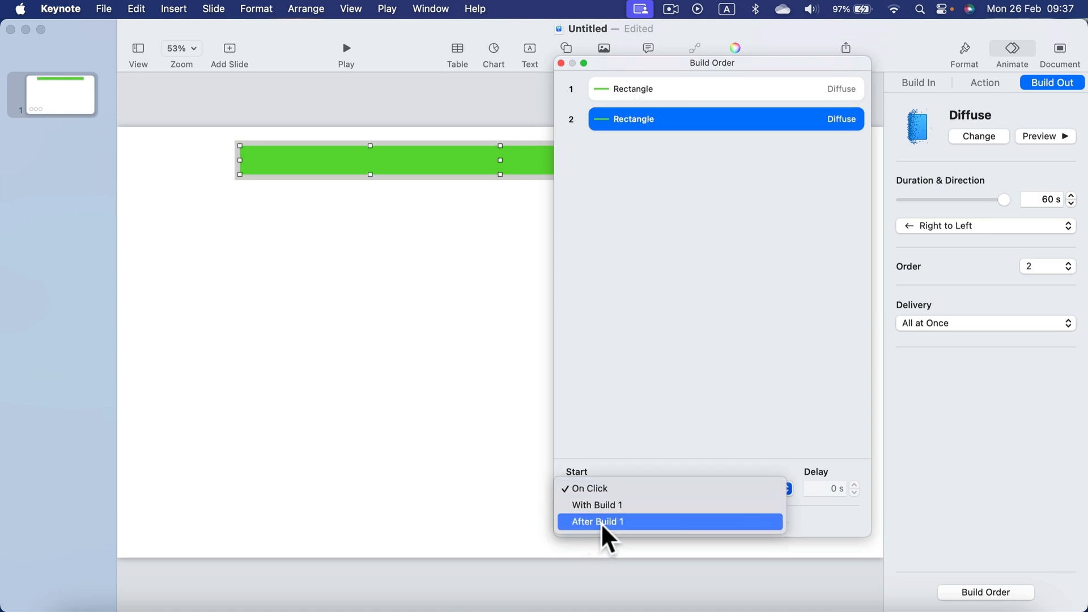
pyautogui.click(597, 521)
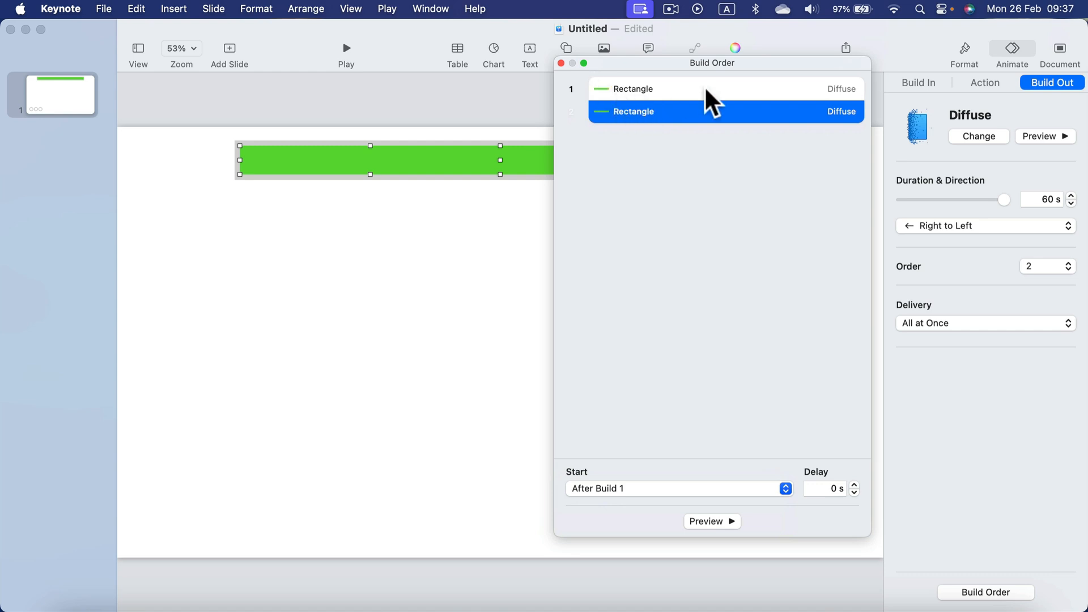
pyautogui.moveTo(566, 78)
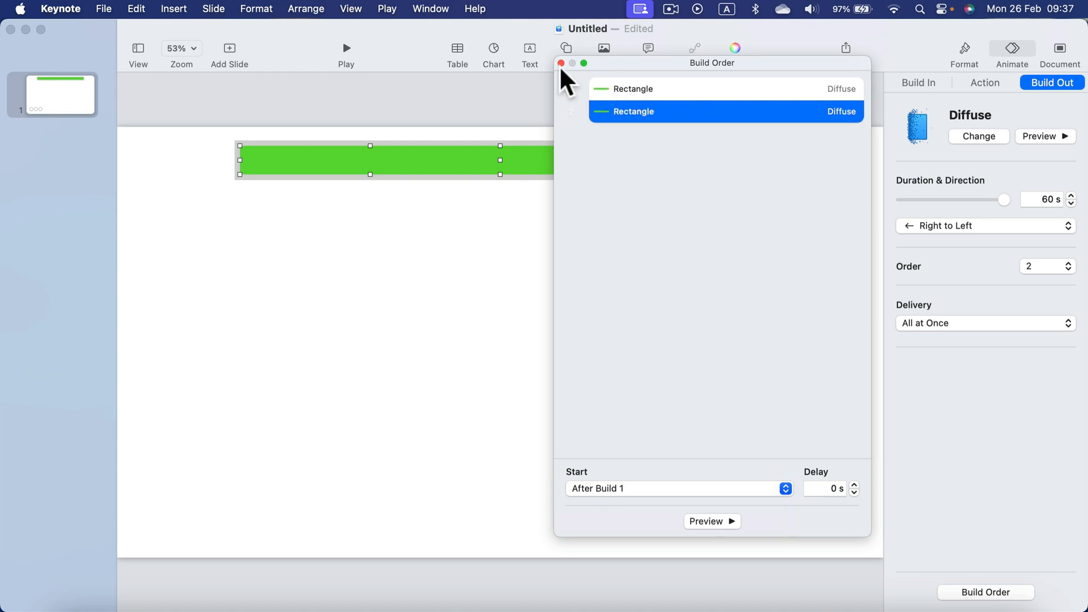
pyautogui.moveTo(611, 97)
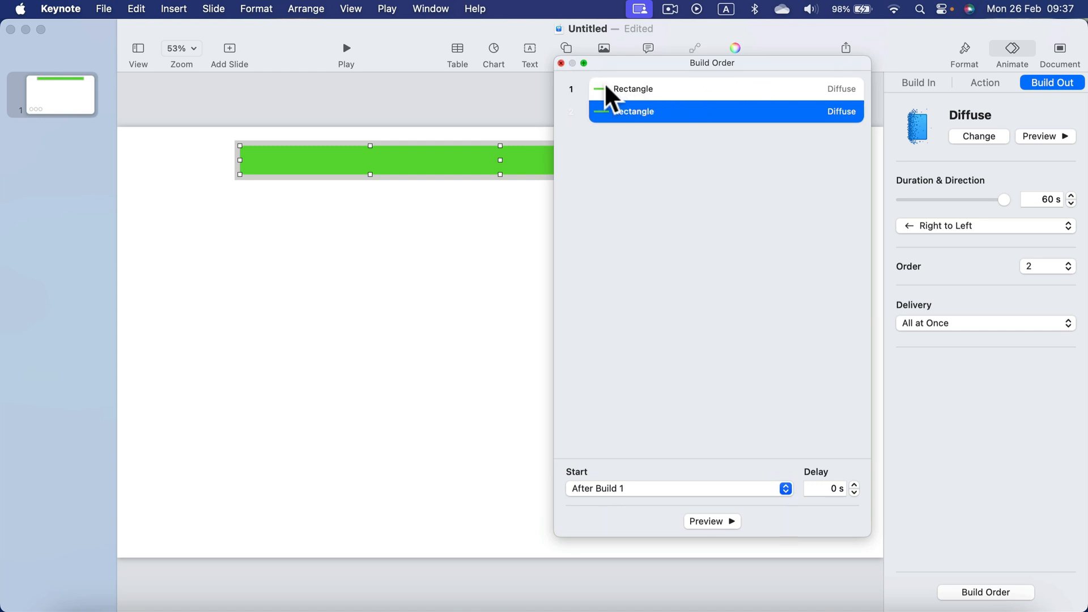
pyautogui.moveTo(715, 97)
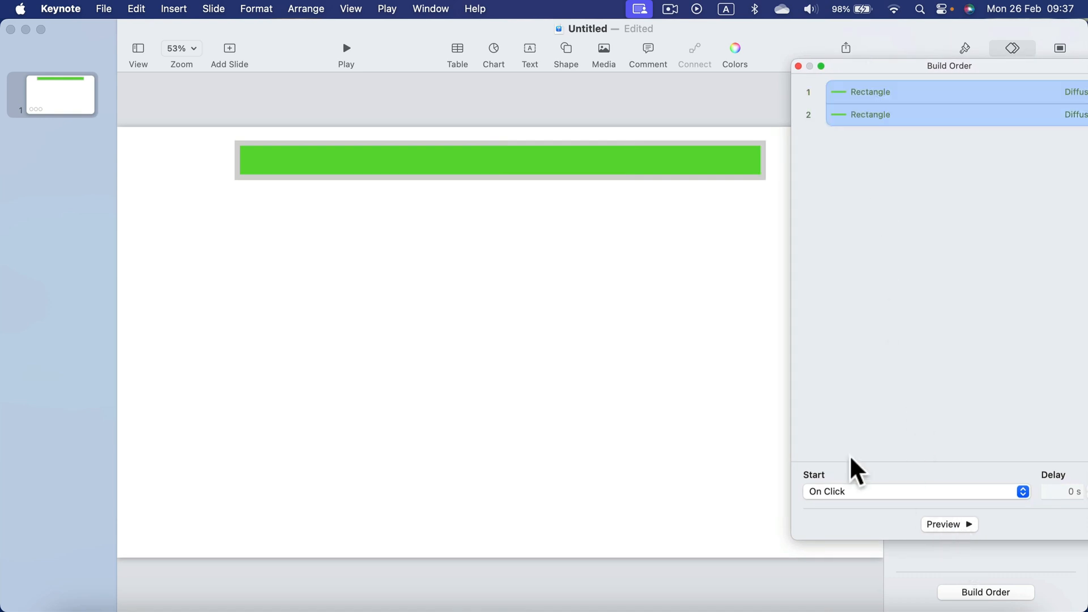
pyautogui.moveTo(621, 309)
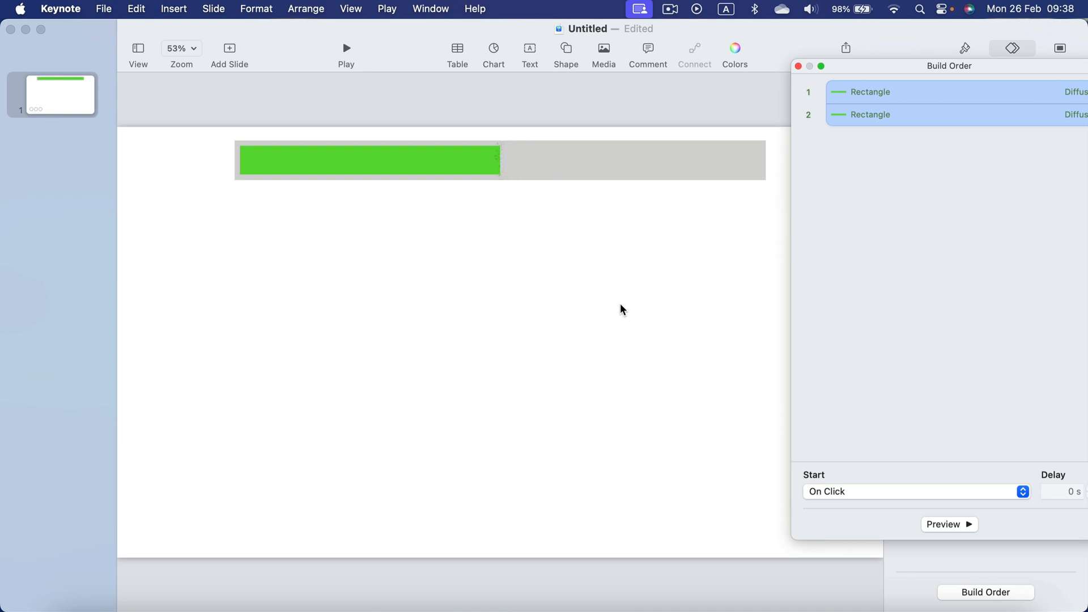
pyautogui.click(949, 523)
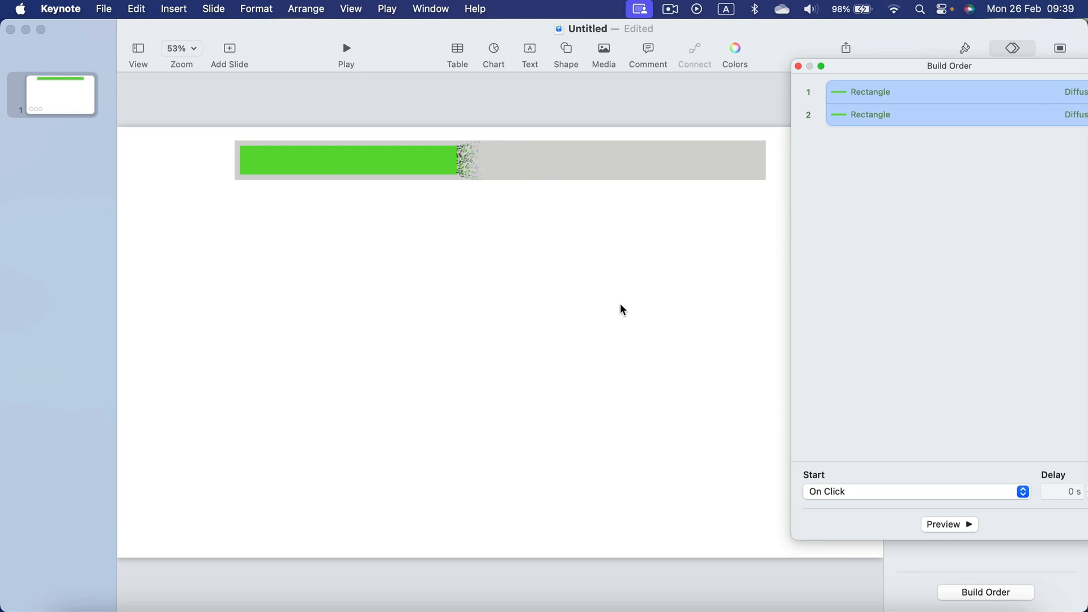